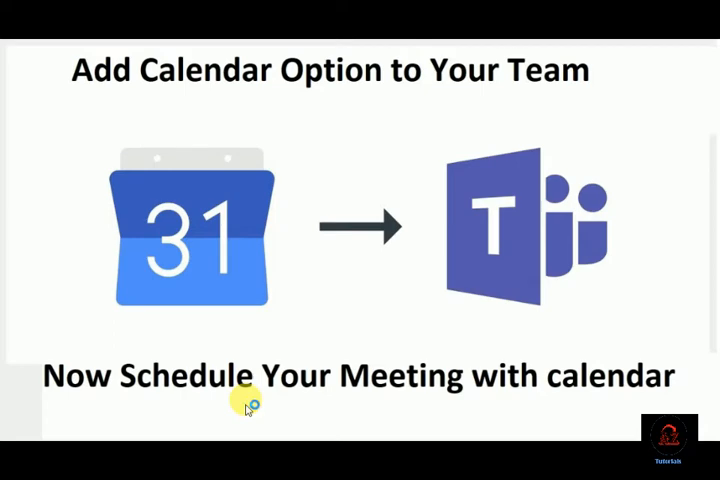
{"action": "mouse_move", "coordinate": [248, 404]}
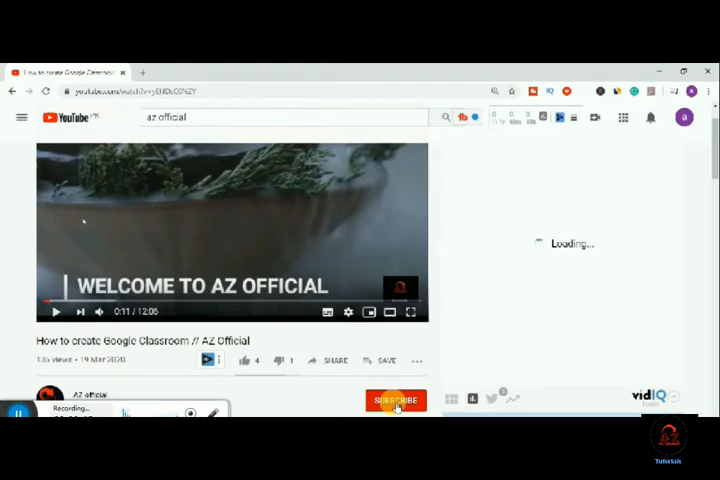
Subscribe to the AZ Official channel from the Google Classroom tutorial video page
{"action": "left_click", "coordinate": [394, 400]}
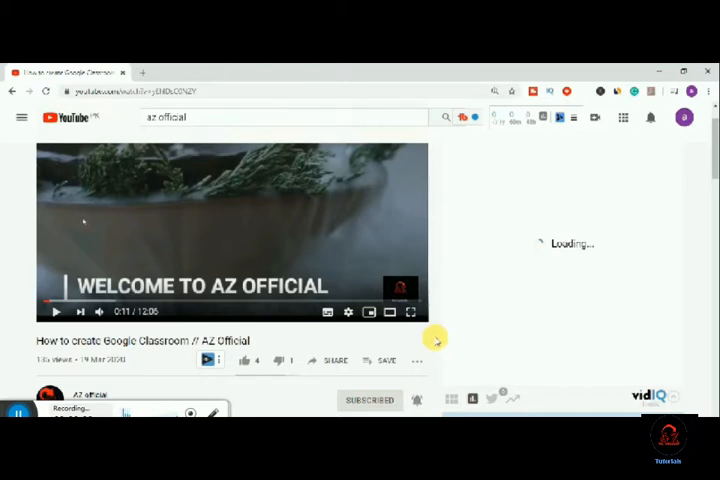
{"action": "mouse_move", "coordinate": [247, 360]}
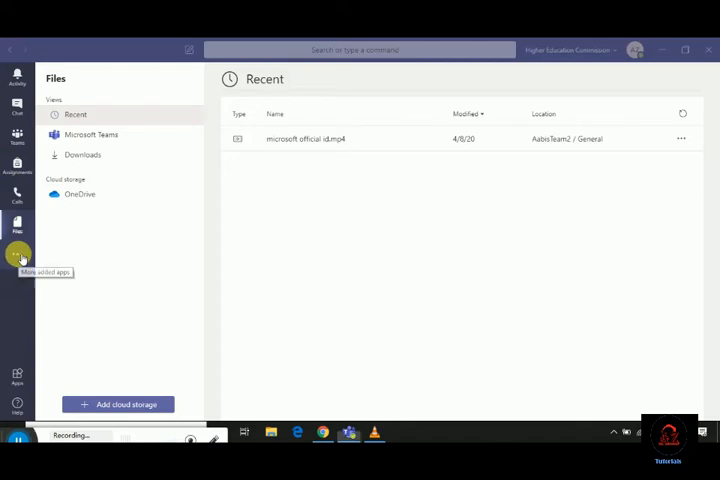
Open the More added apps list in the Teams left rail to show Calendar
{"action": "left_click", "coordinate": [17, 255]}
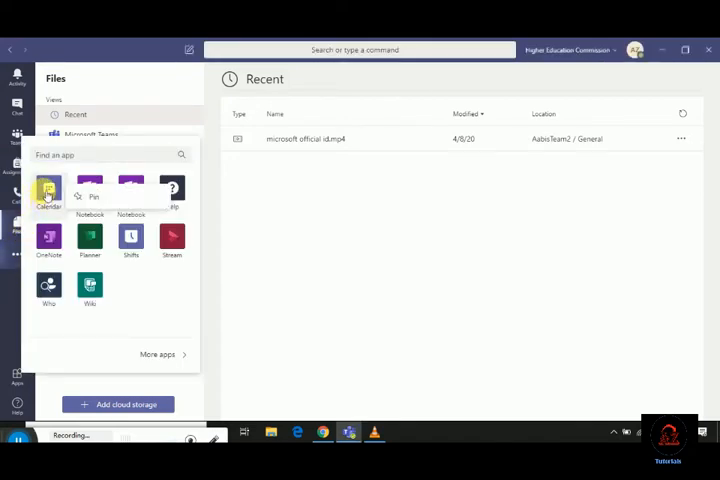
{"action": "mouse_move", "coordinate": [90, 195]}
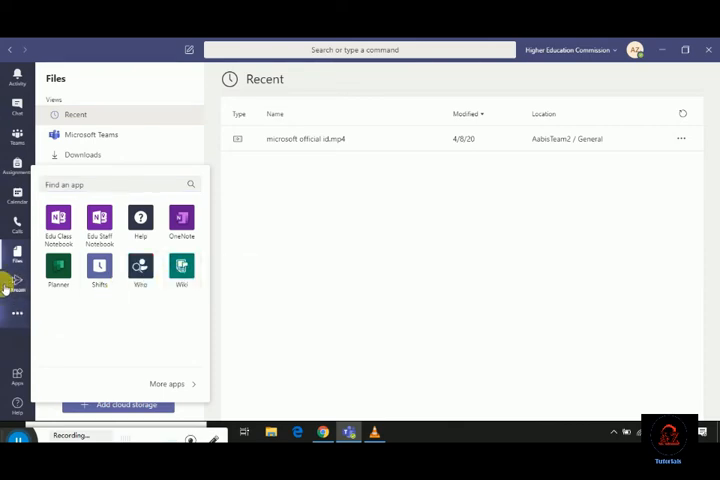
Pin Calendar from the added-apps list to the Teams left app bar
{"action": "left_click", "coordinate": [17, 286]}
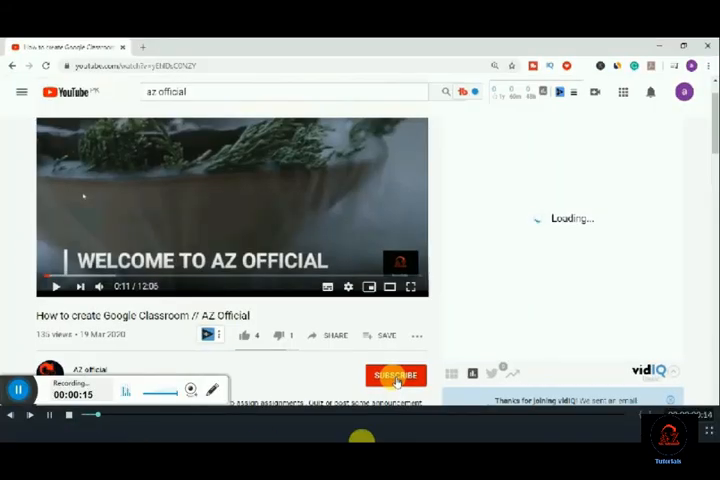
Subscribe to AZ Official with notifications, then like the Google Classroom video (5 likes)
{"action": "left_click", "coordinate": [395, 375]}
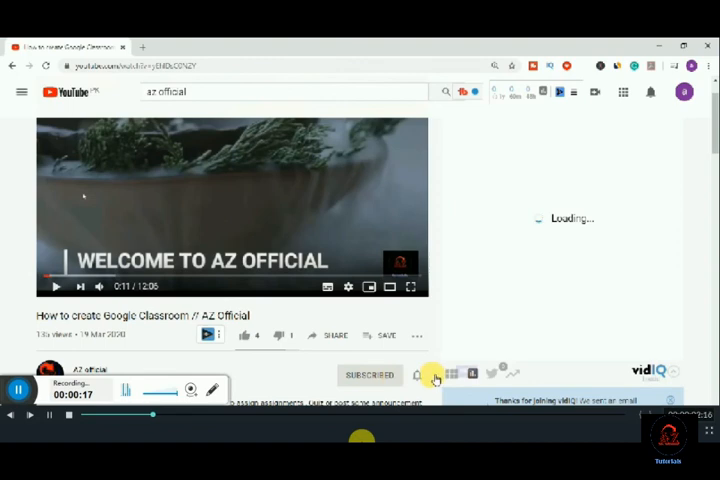
{"action": "left_click", "coordinate": [419, 374]}
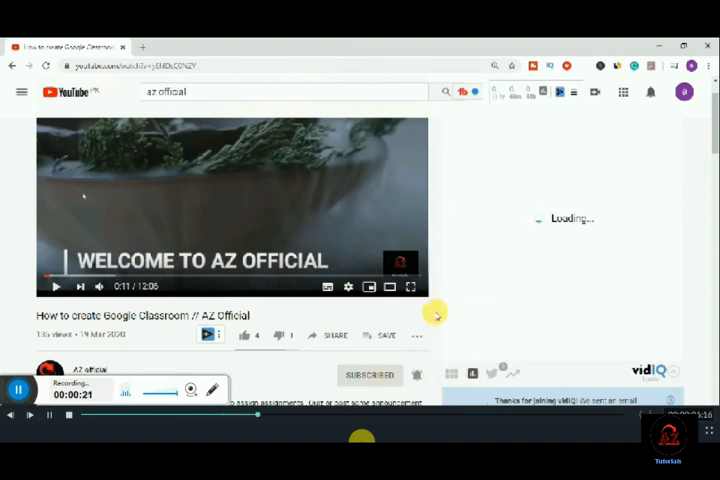
{"action": "left_click", "coordinate": [244, 335]}
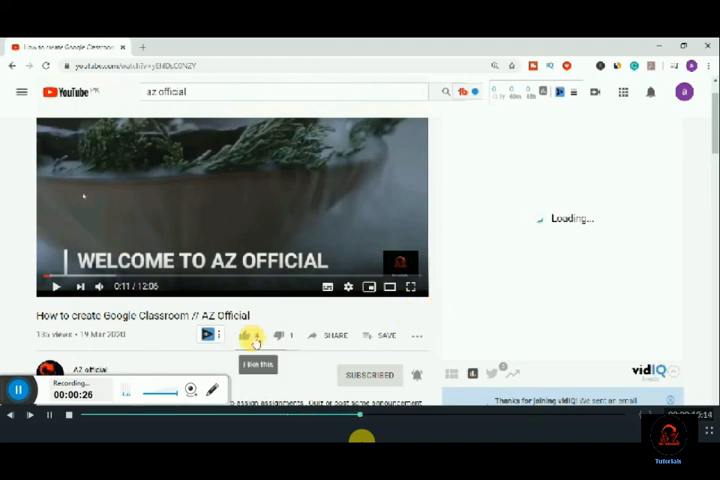
{"action": "left_click", "coordinate": [245, 335]}
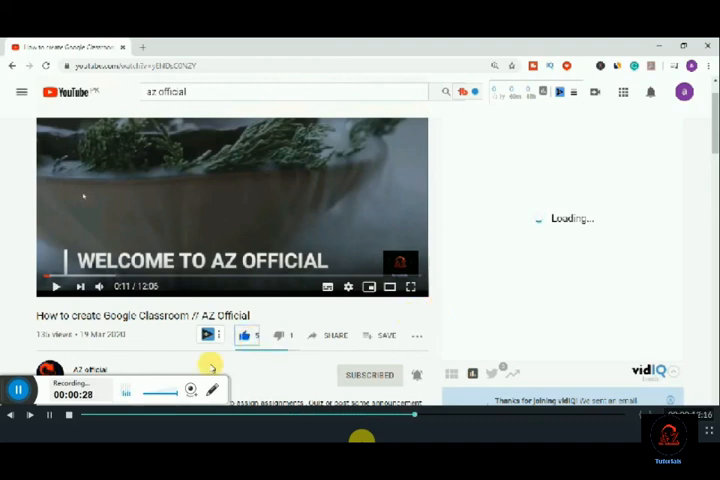